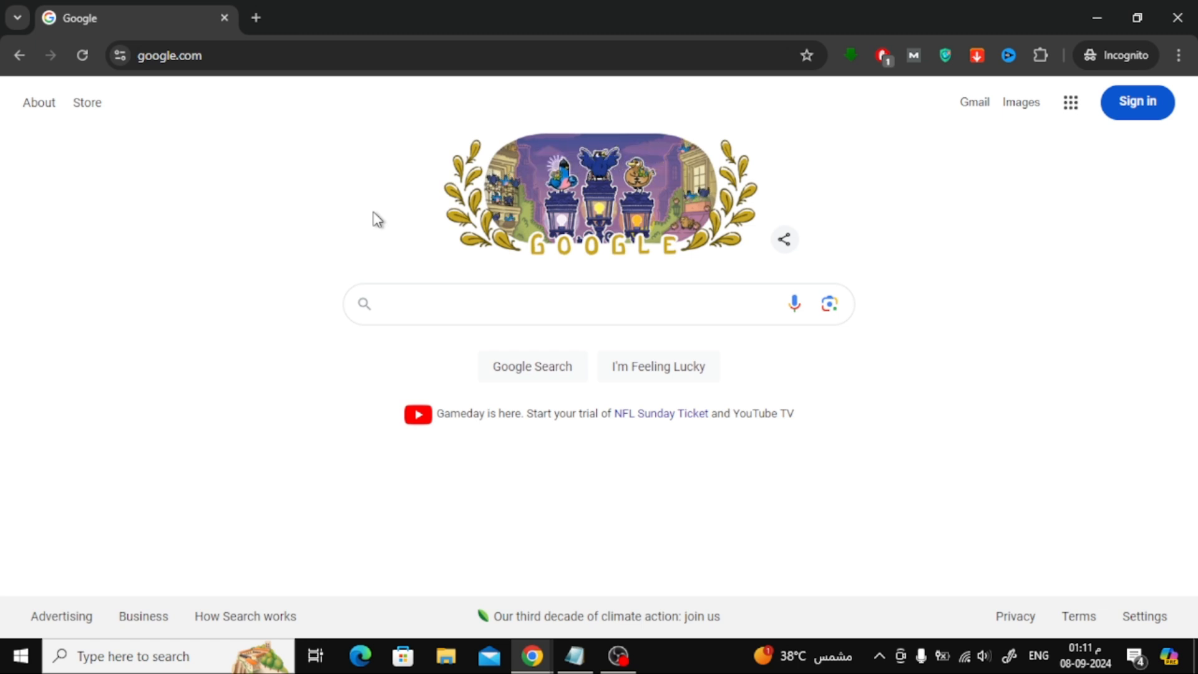
Search Google for 'buy apple gift card with google pay' and scan the results
type("buy apple gift card with google pay")
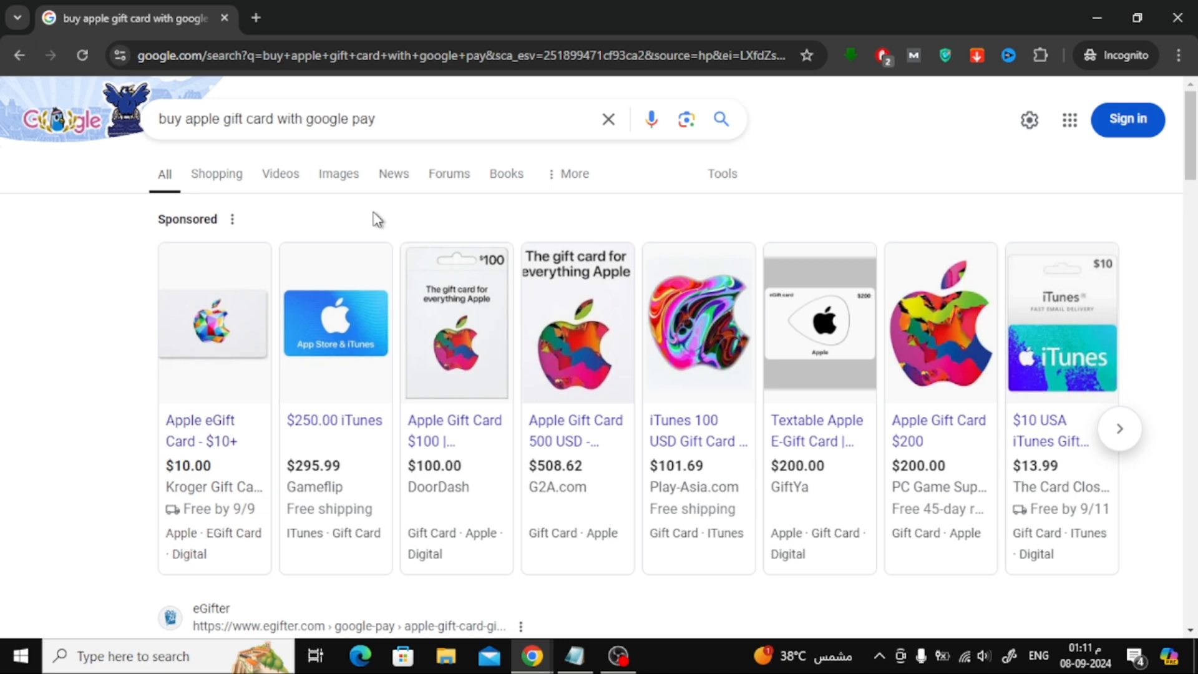
scroll("down", 3)
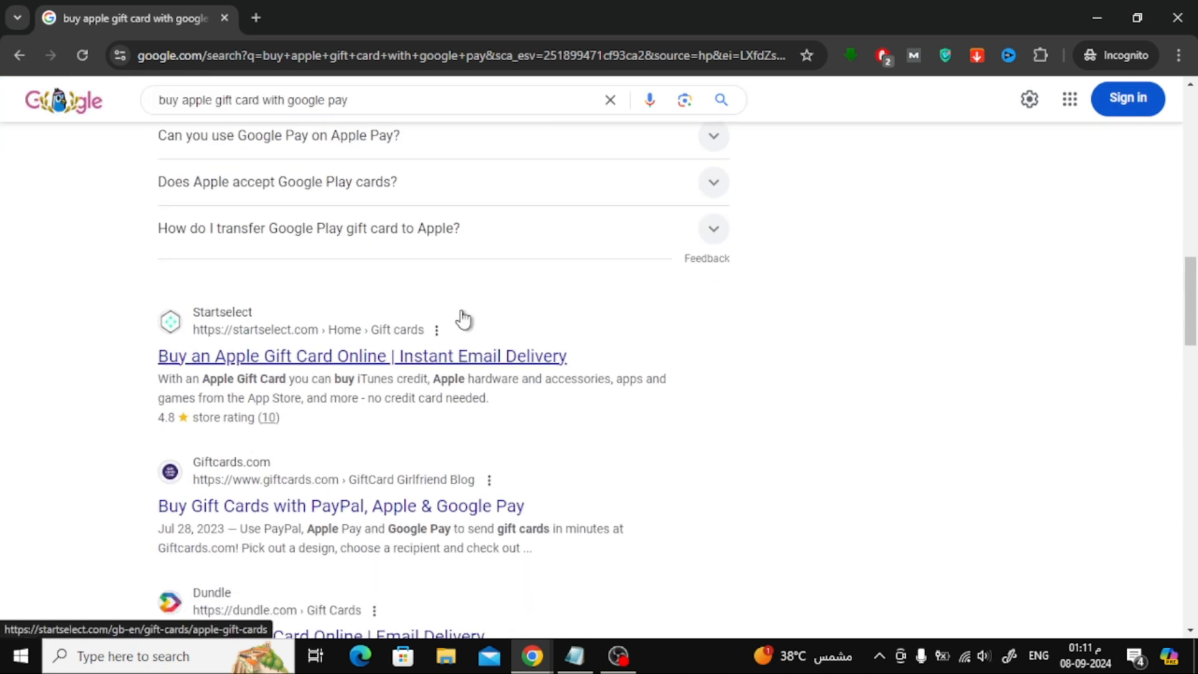
scroll("down", 3)
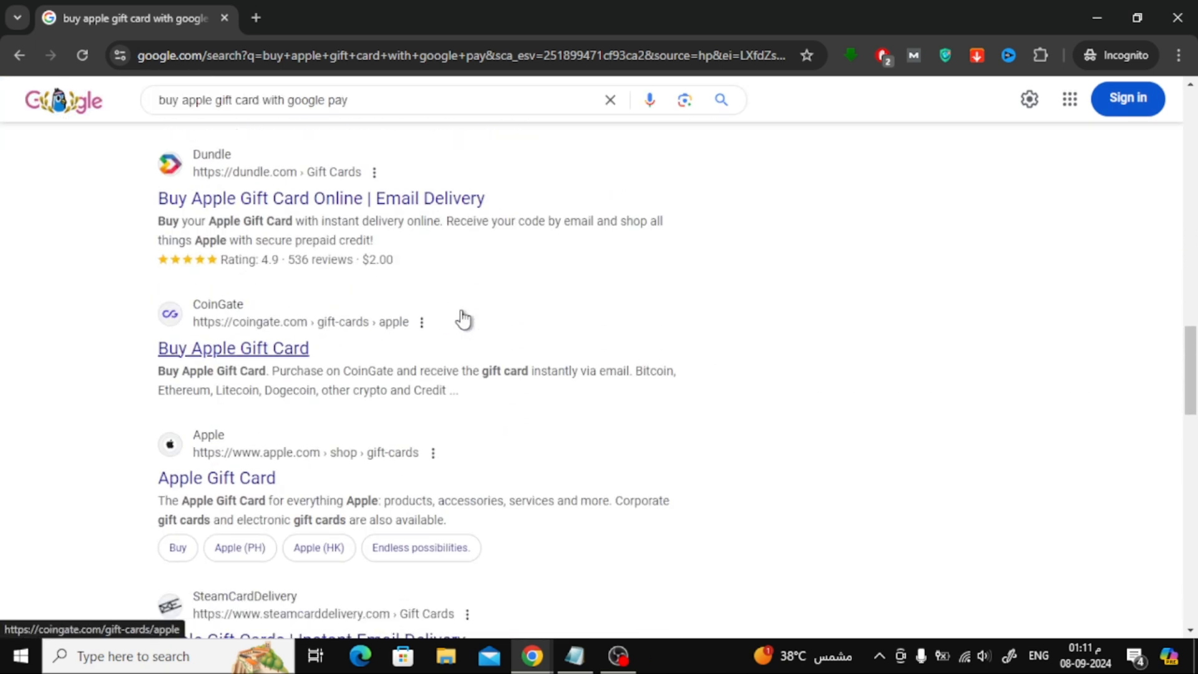
mouse_move(241, 357)
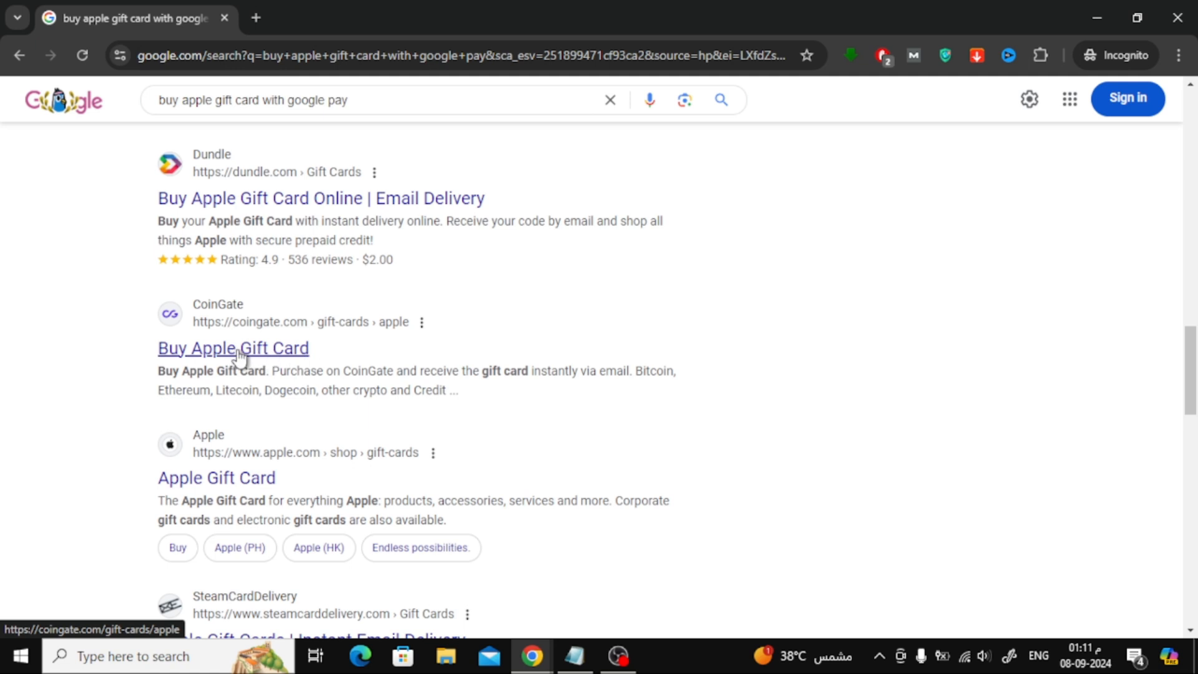
Go to CoinGate's 'Buy Apple Gift Card' result from the search listing
left_click(233, 348)
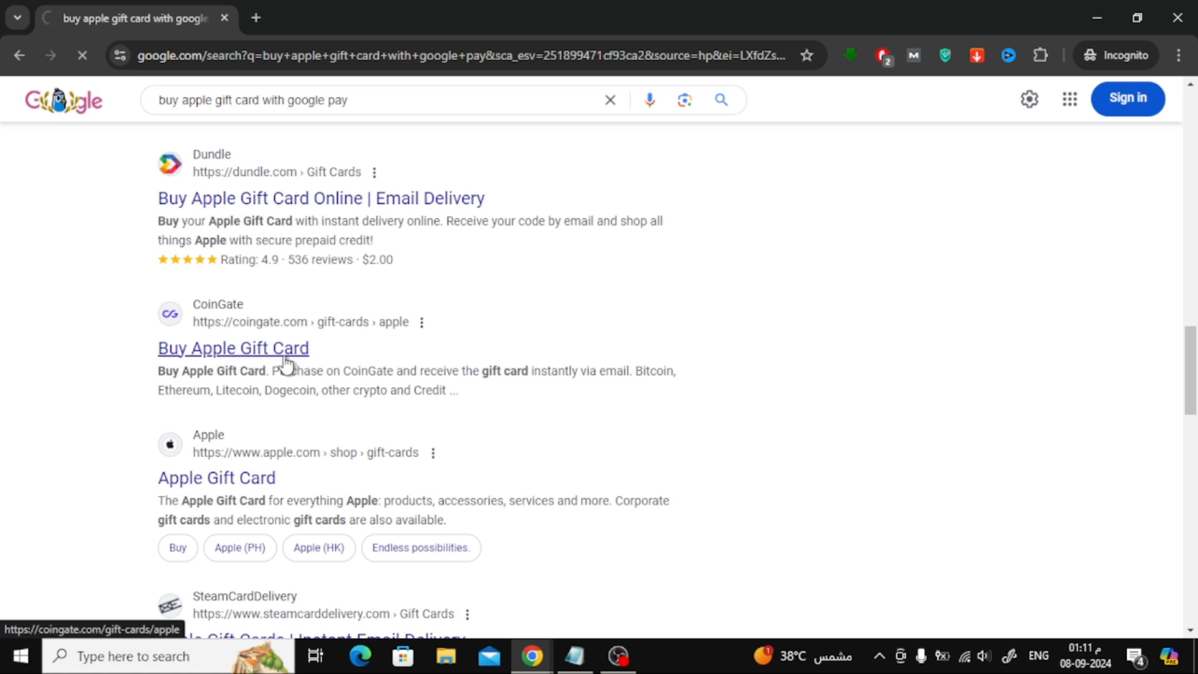
left_click(234, 348)
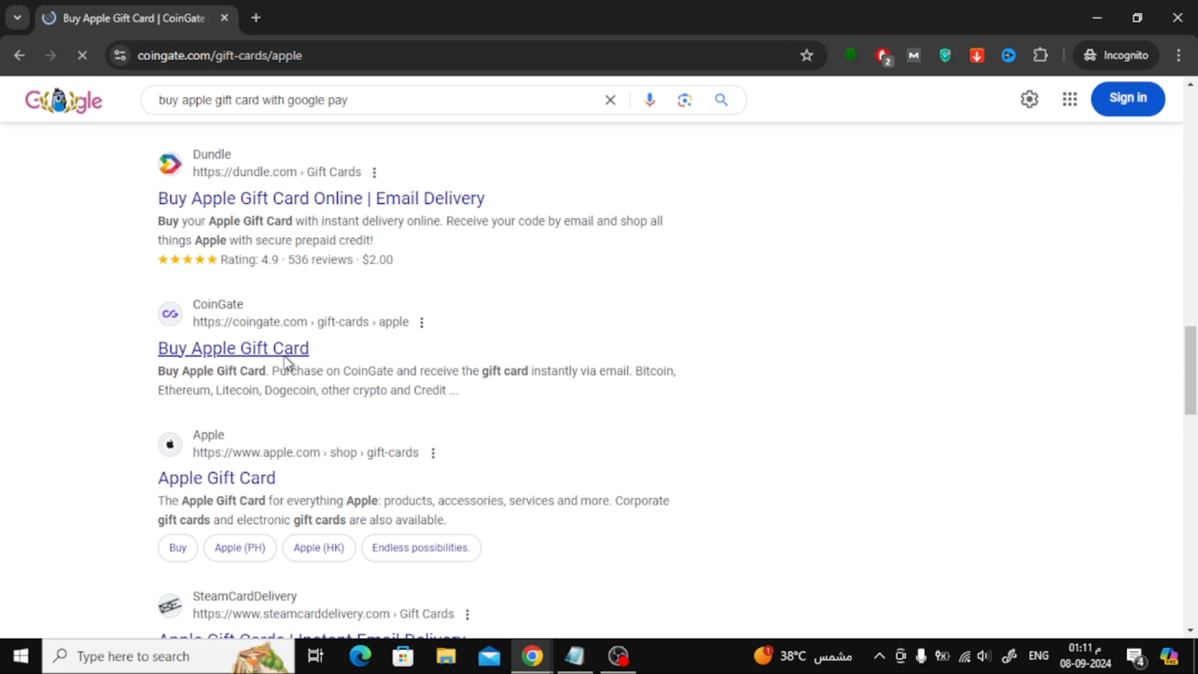
left_click(233, 348)
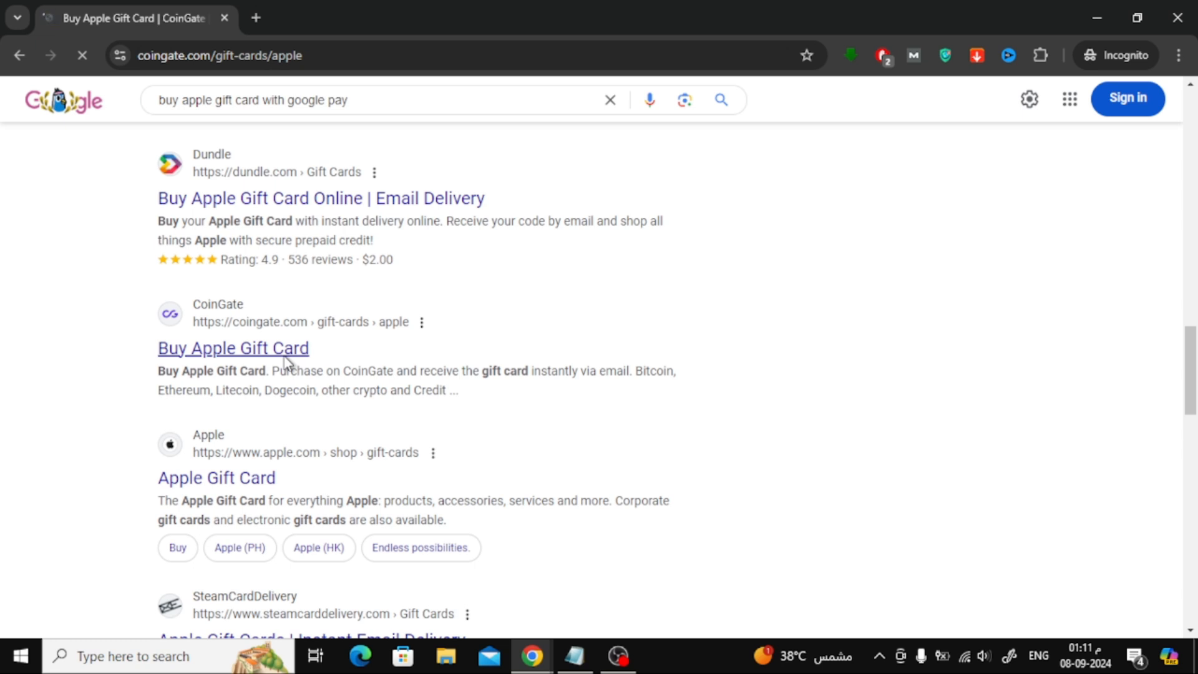
left_click(233, 348)
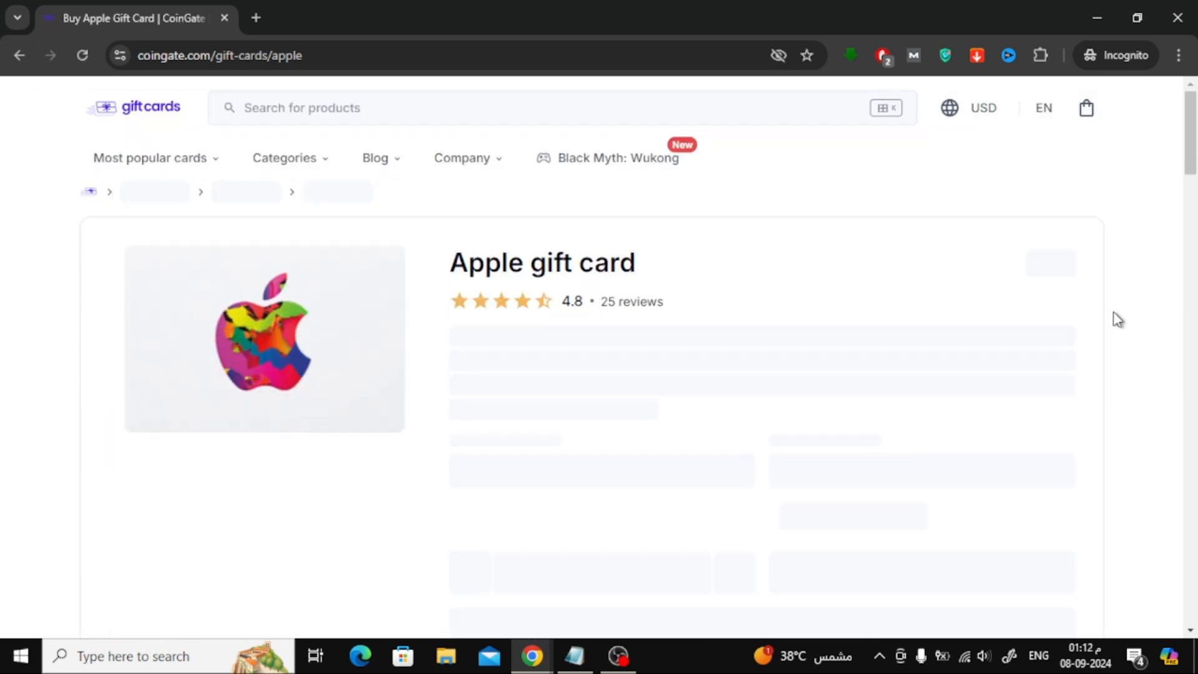
Accept CoinGate's cookie policy and check the footer payment logos for Google Pay
scroll("down", 3)
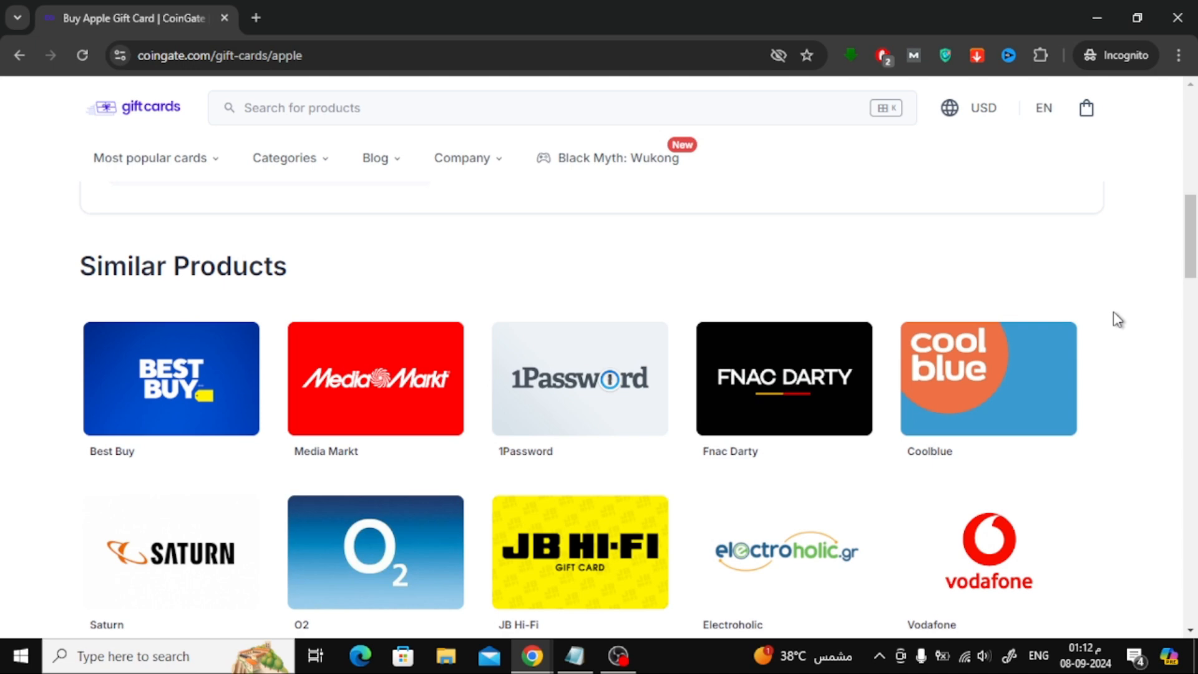
scroll("down", 3)
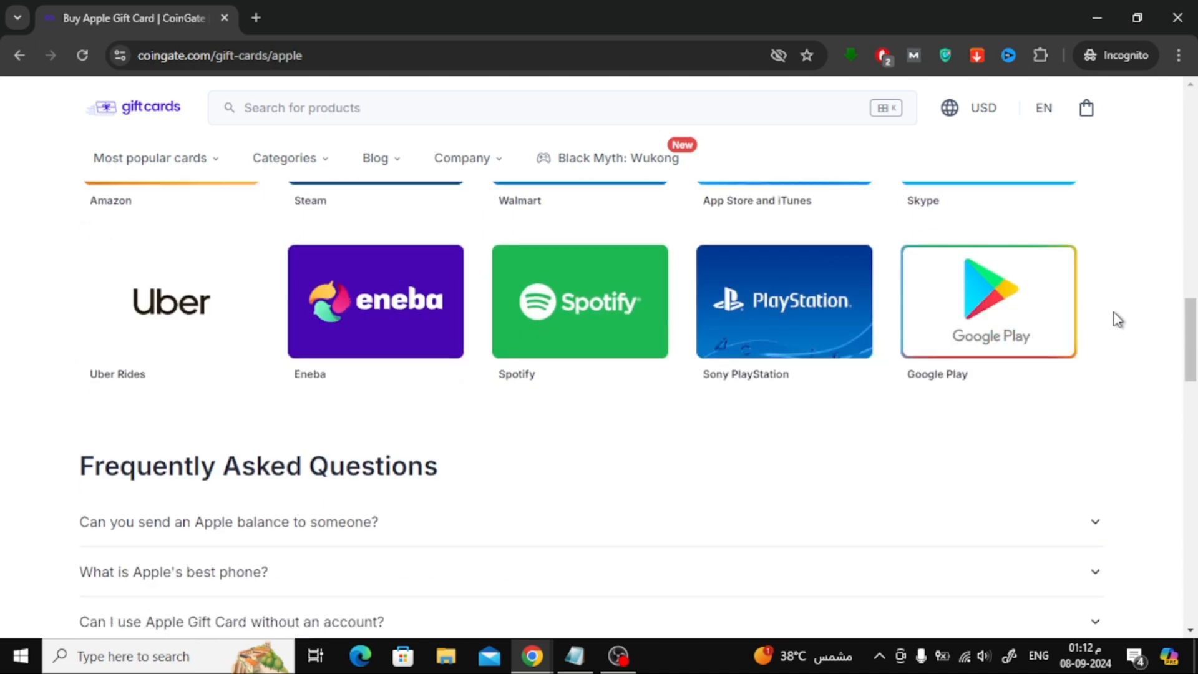
scroll("up", 3)
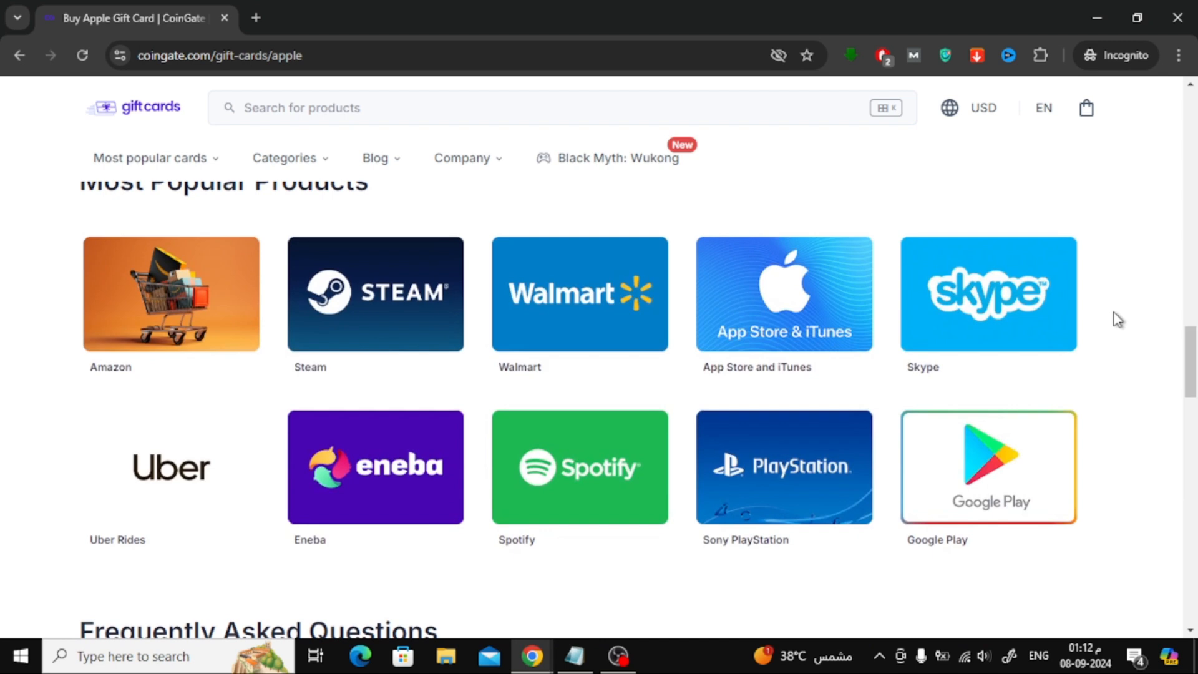
scroll("down", 3)
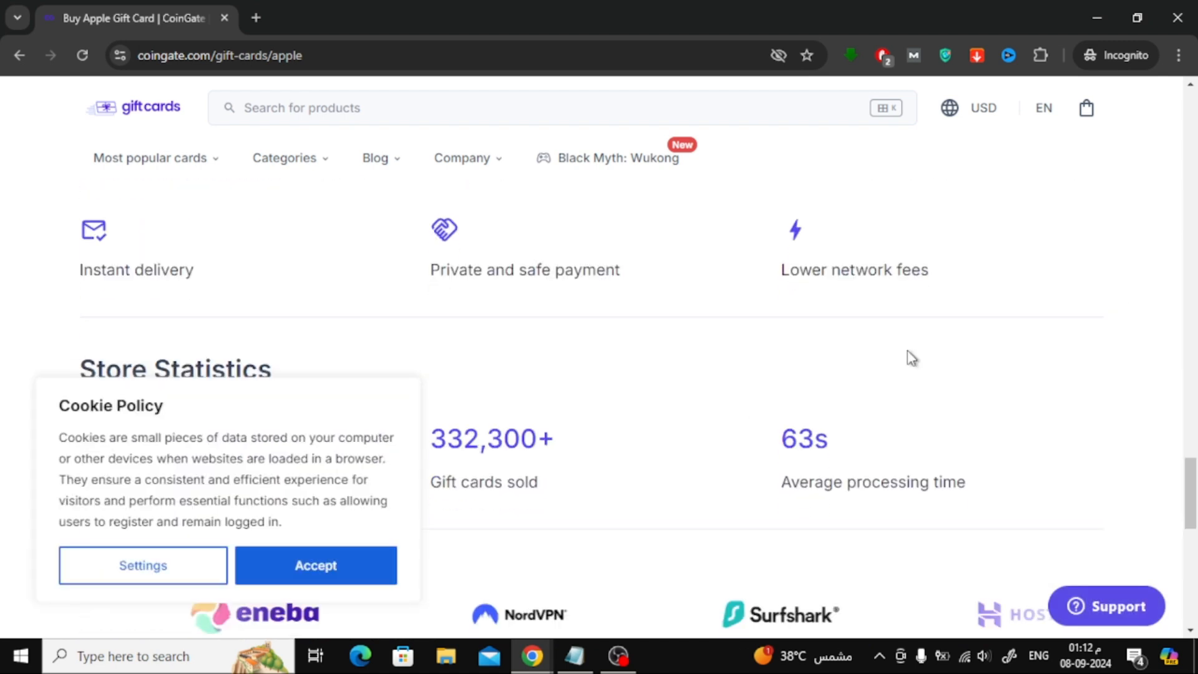
left_click(314, 565)
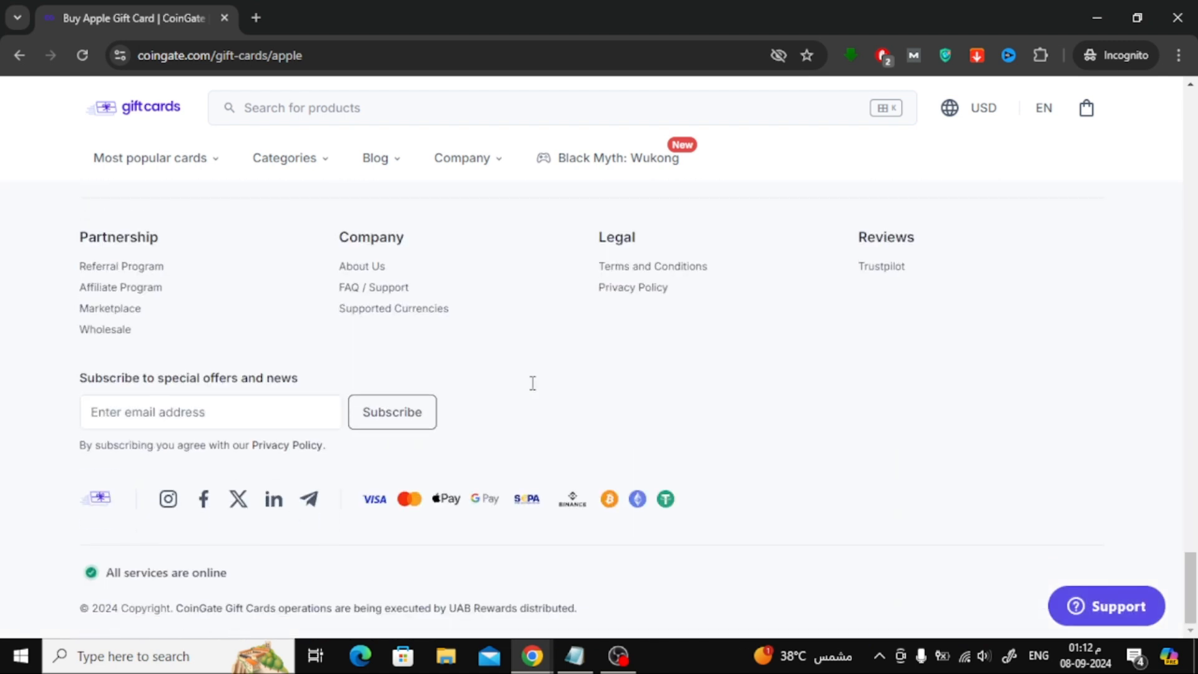
mouse_move(500, 524)
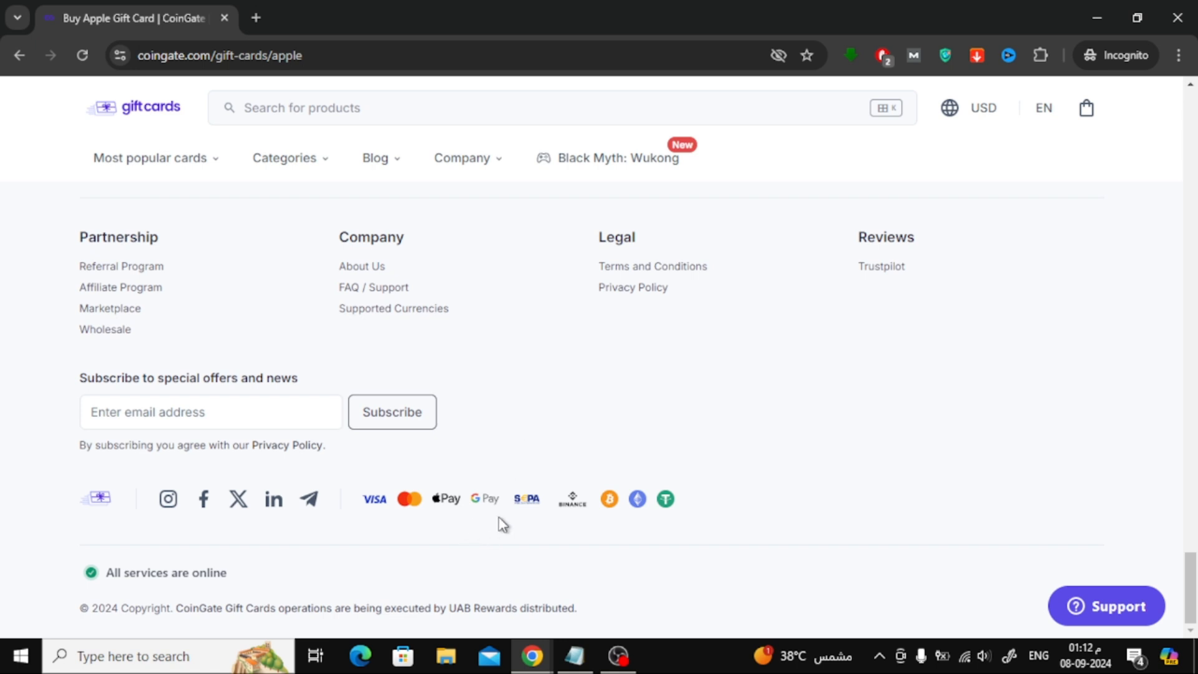
mouse_move(490, 518)
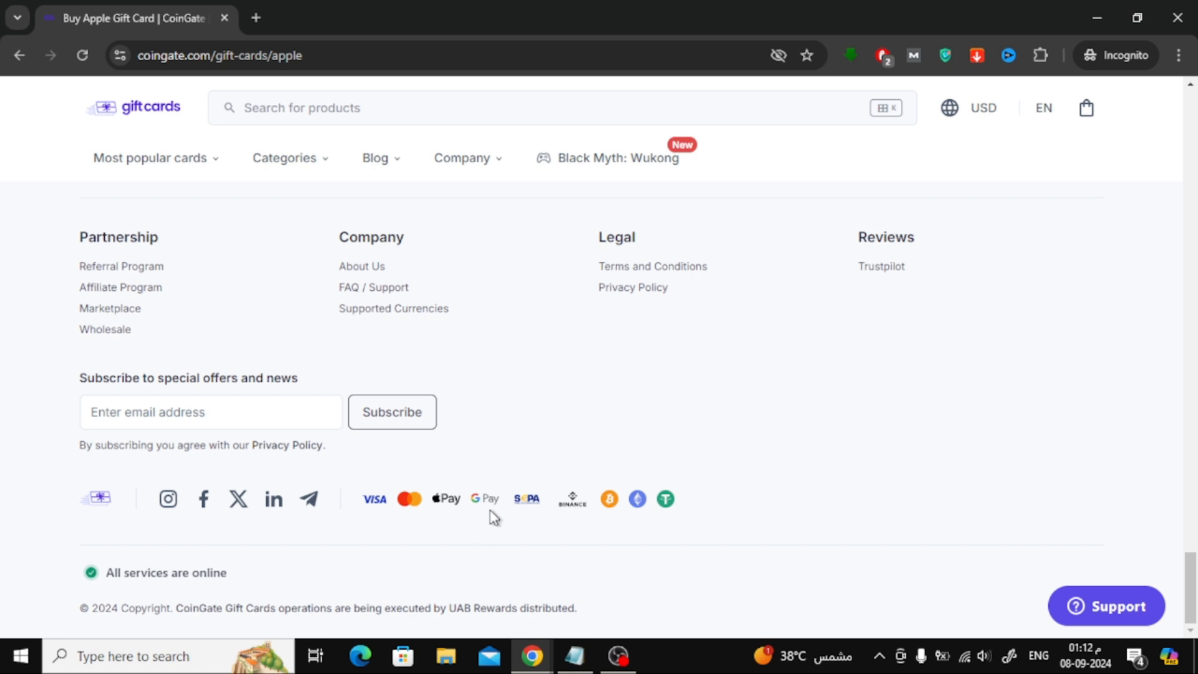
scroll("up", 3)
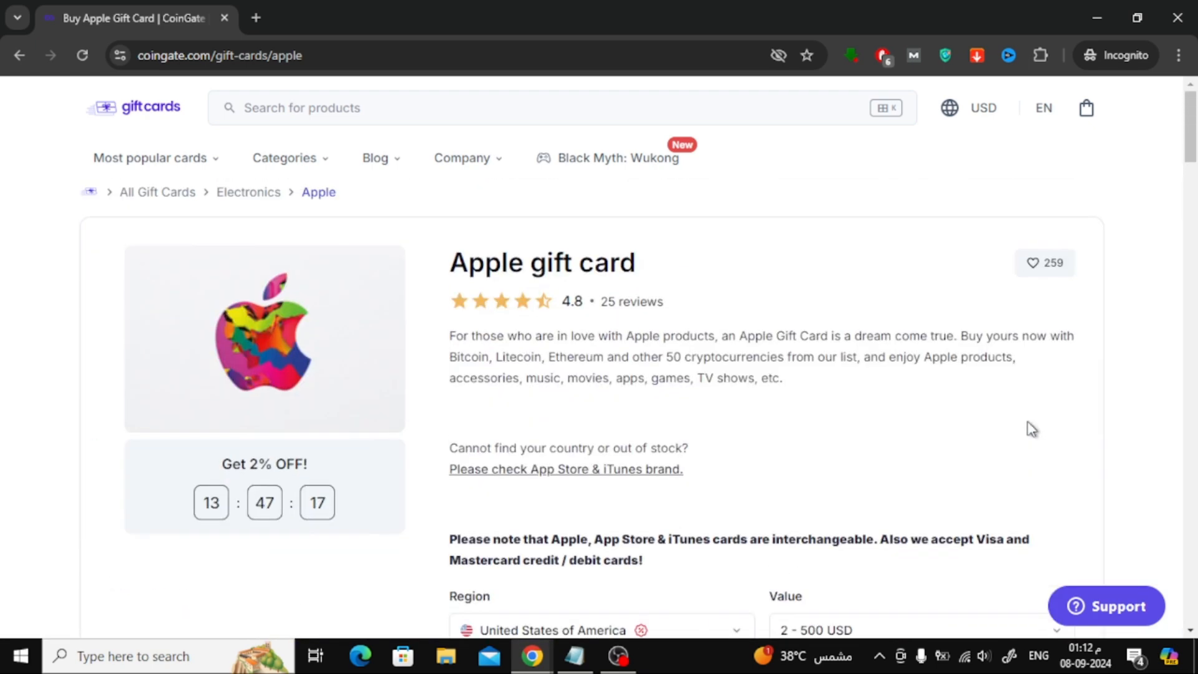
Add a 10 USD United States Apple gift card to the cart and proceed to checkout
scroll("down", 3)
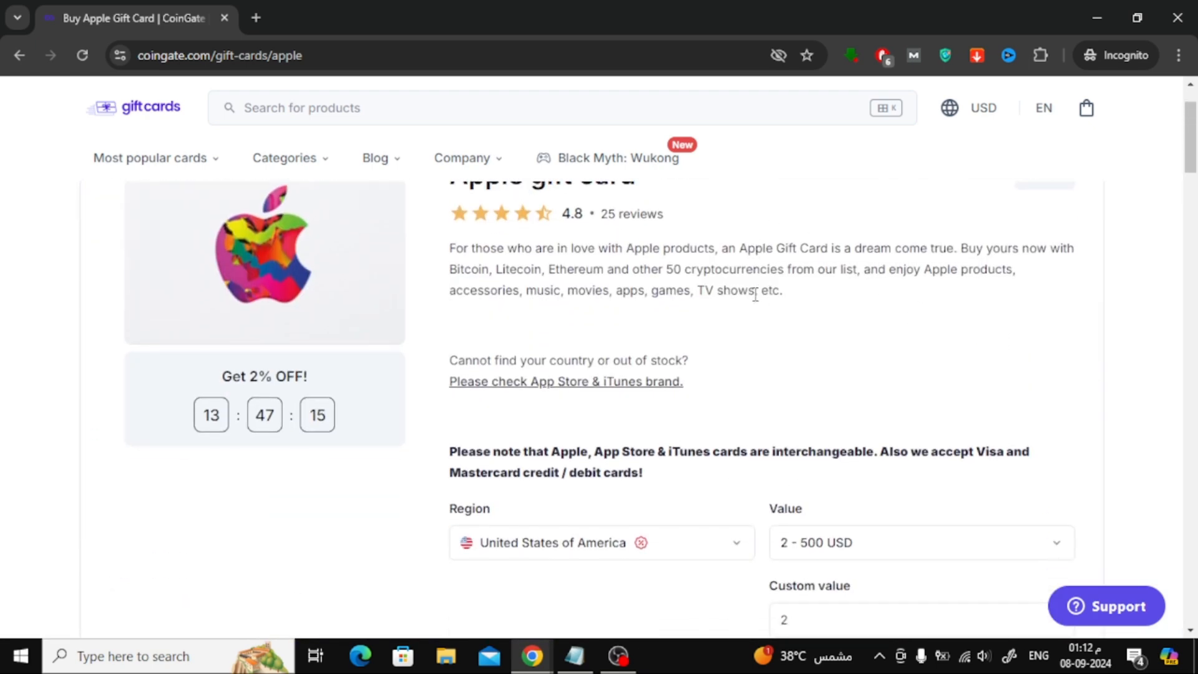
scroll("down", 3)
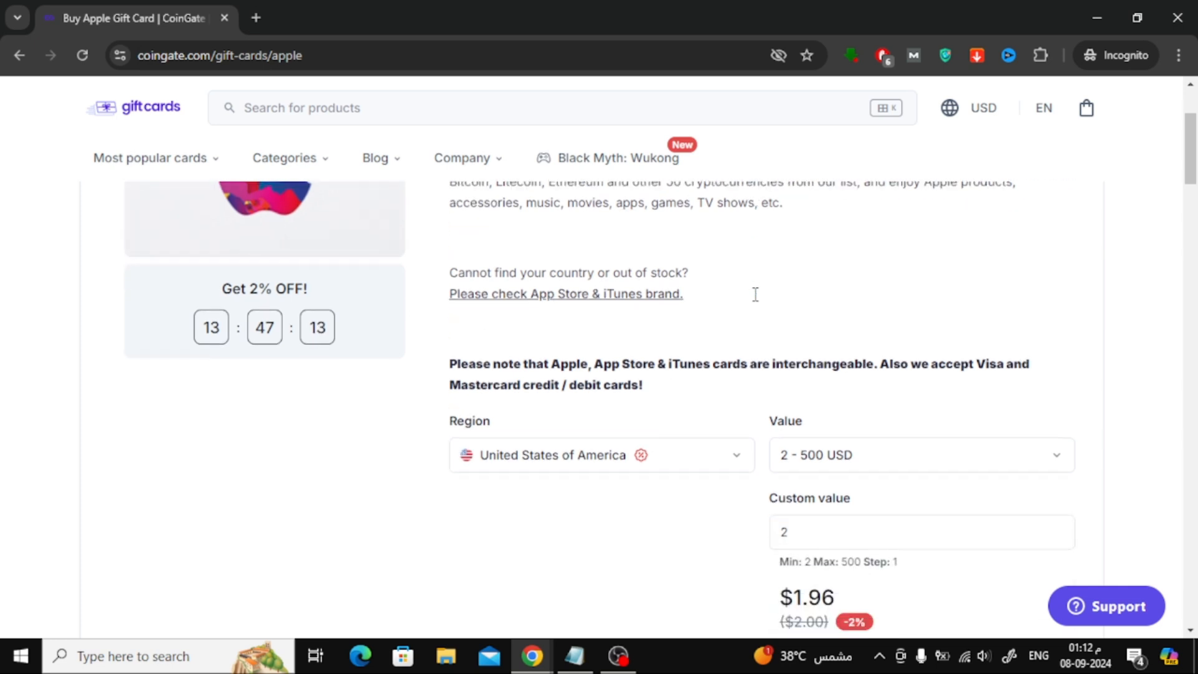
left_click(920, 455)
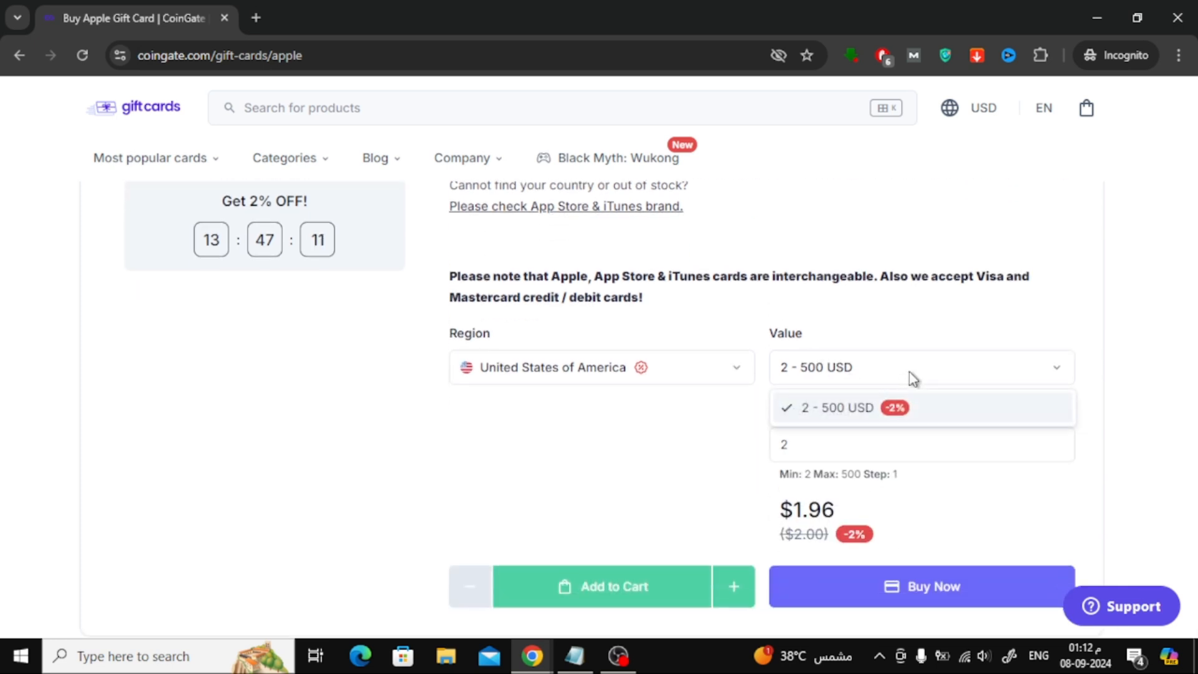
left_click(839, 407)
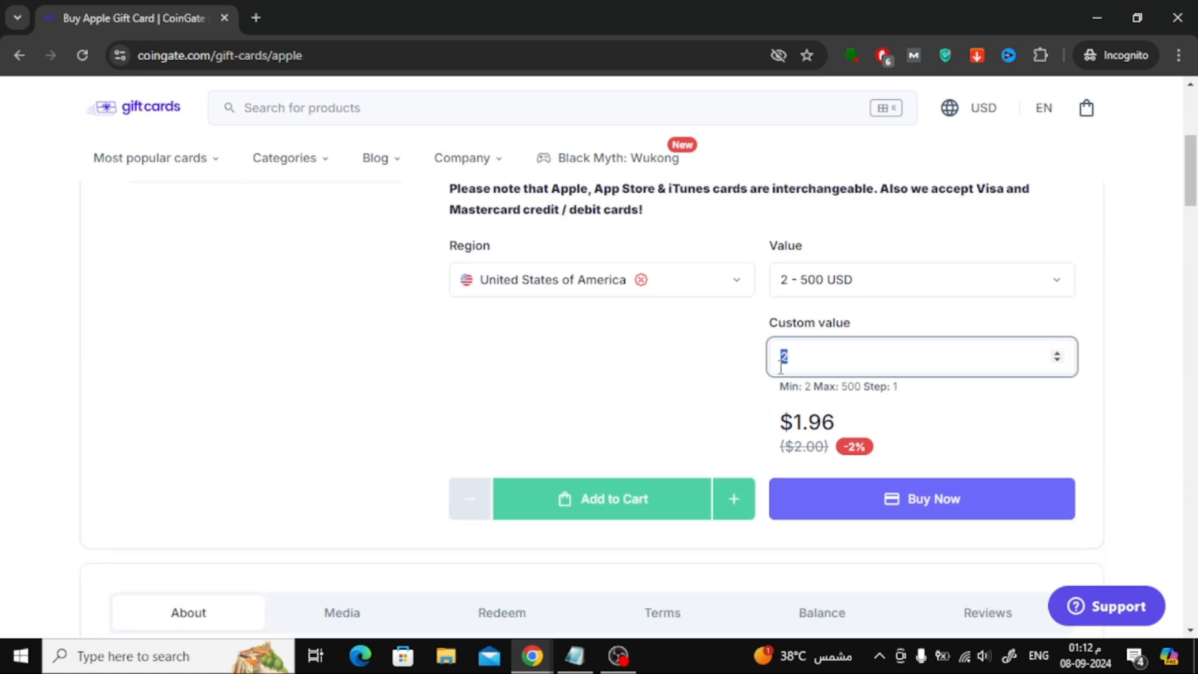
type("10")
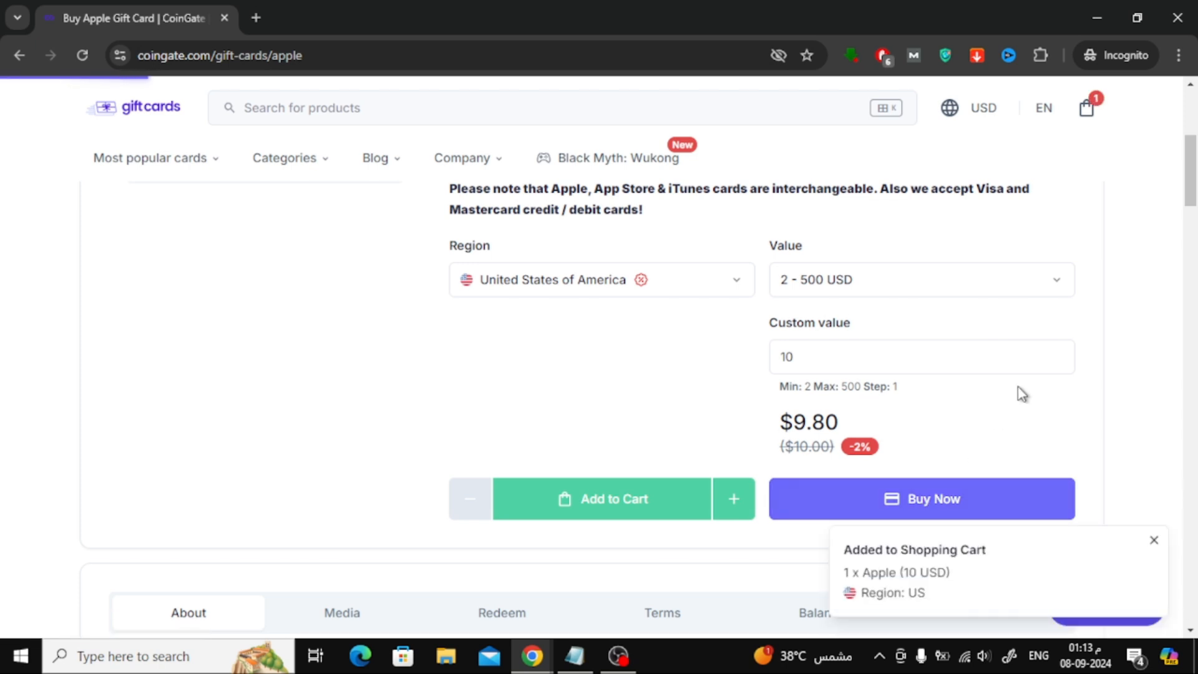
left_click(920, 498)
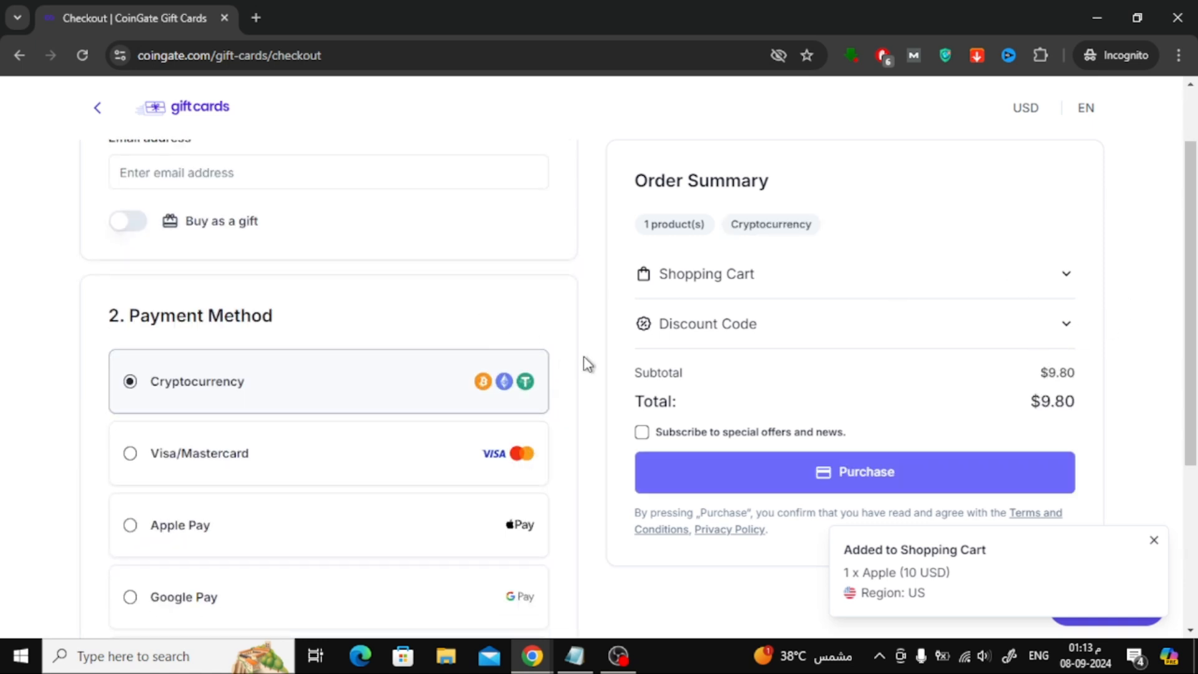
Choose Google Pay as payment, reviewing the $10.36 total including $0.56 service fee
scroll("down", 3)
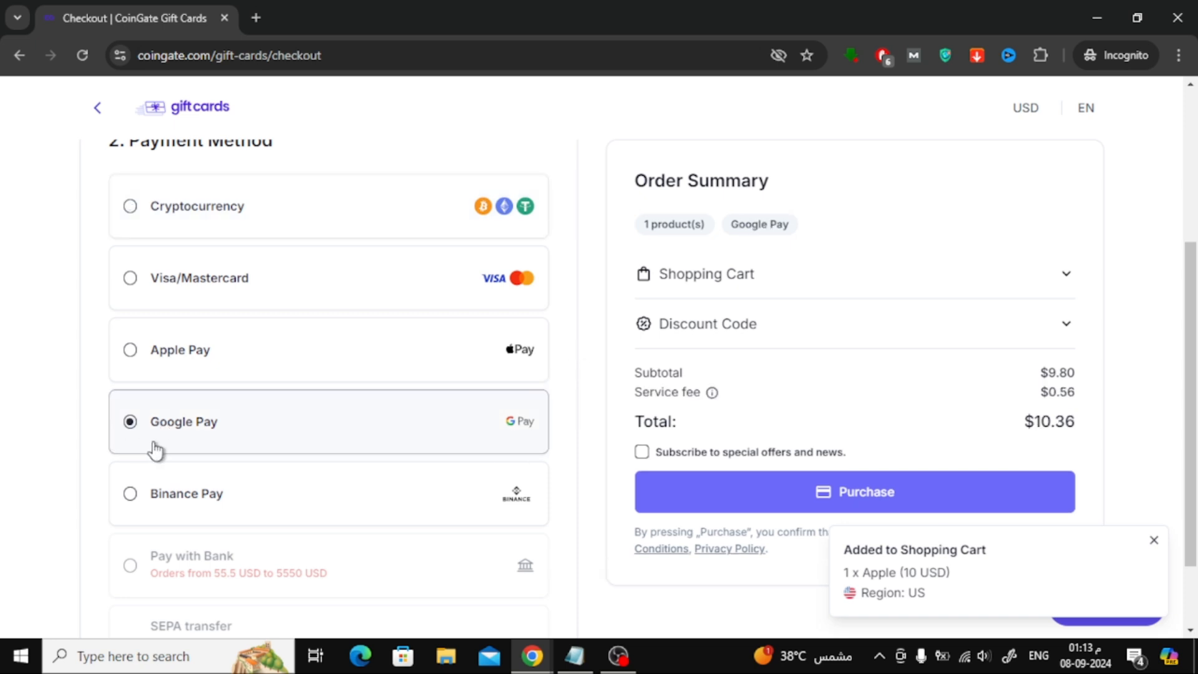
mouse_move(341, 442)
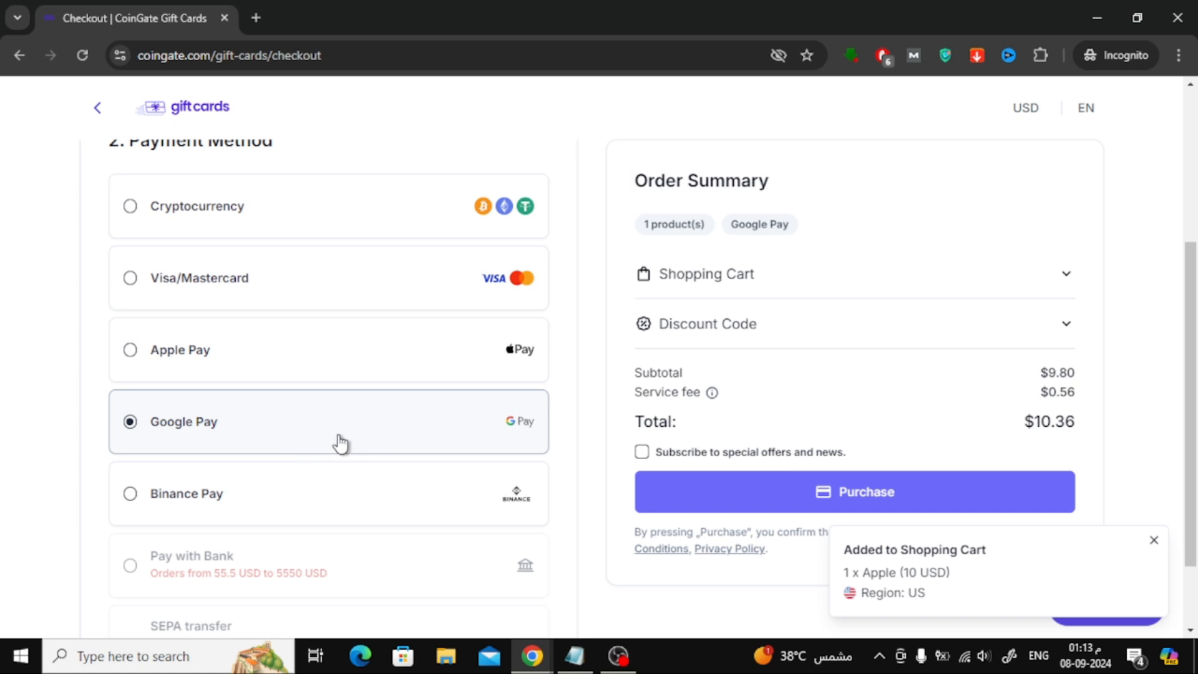
mouse_move(595, 420)
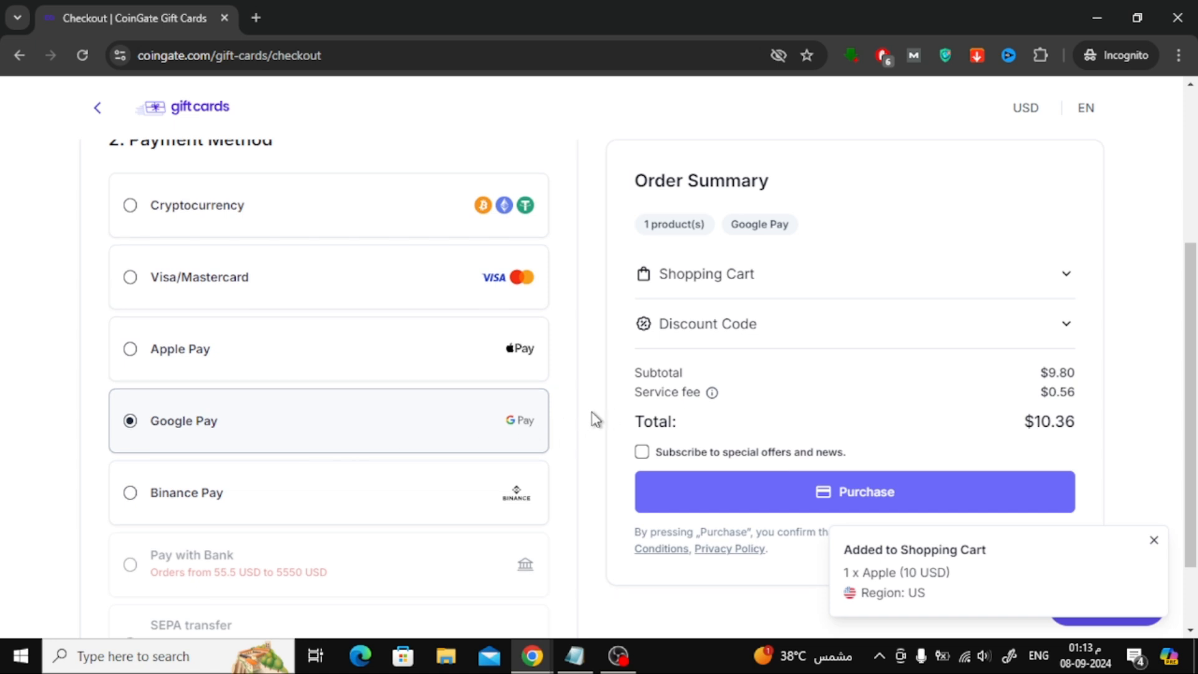
scroll("down", 3)
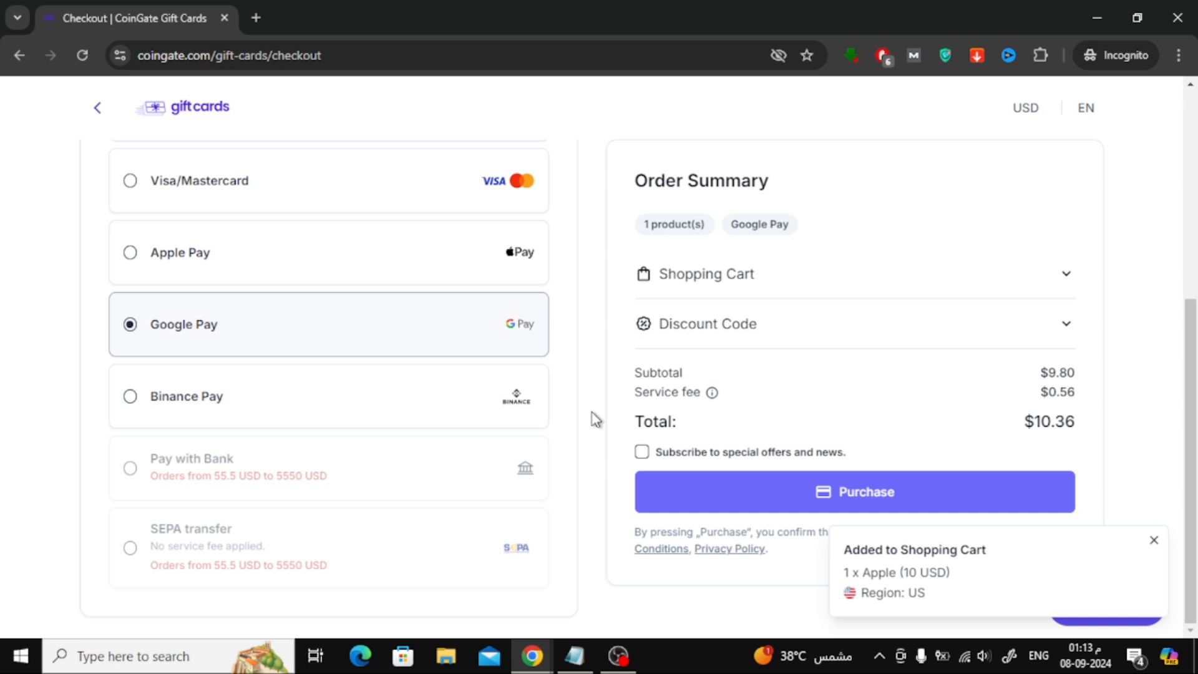
mouse_move(710, 500)
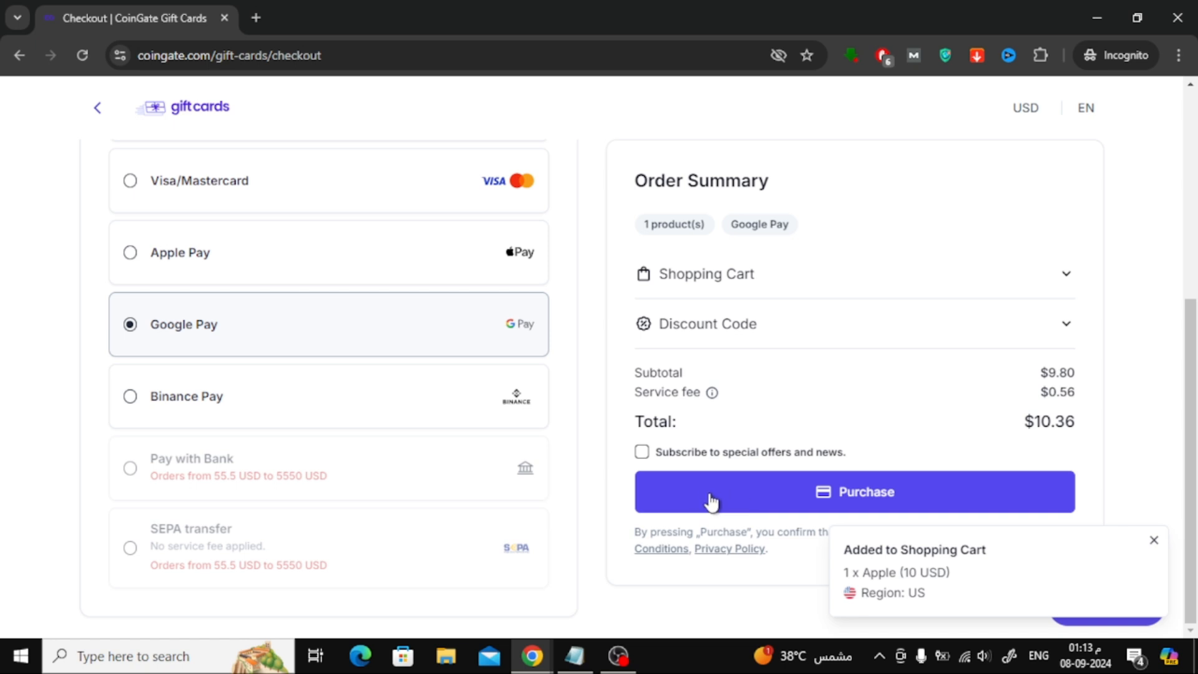
mouse_move(602, 484)
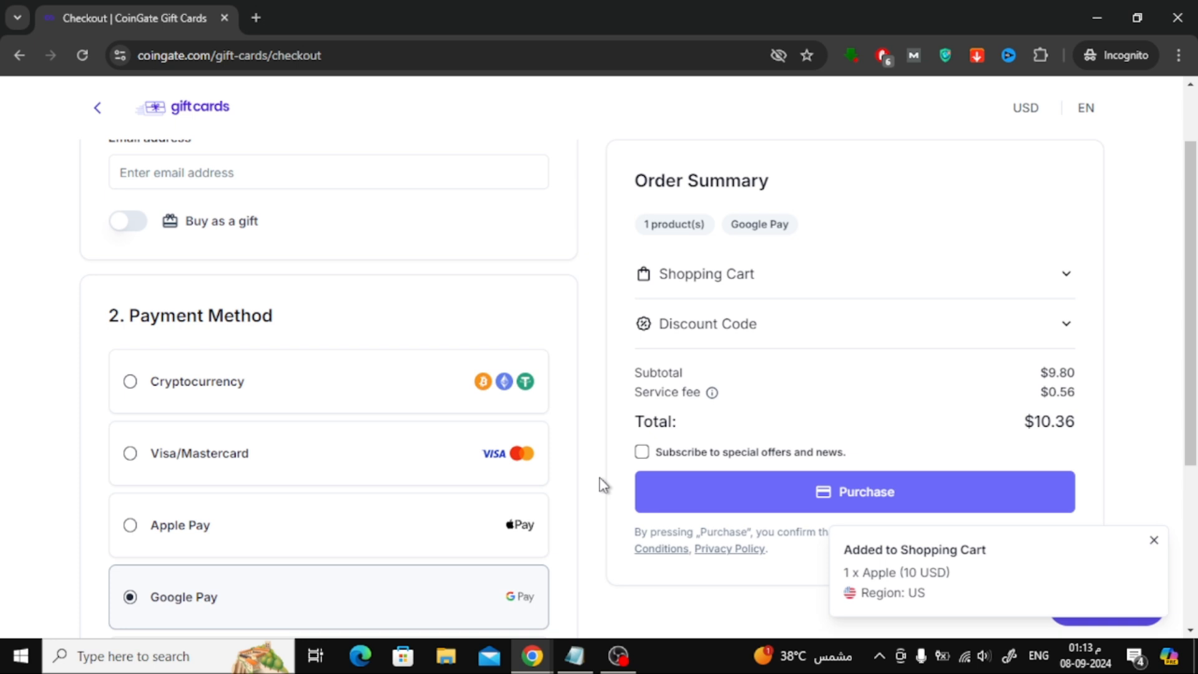
scroll("down", 3)
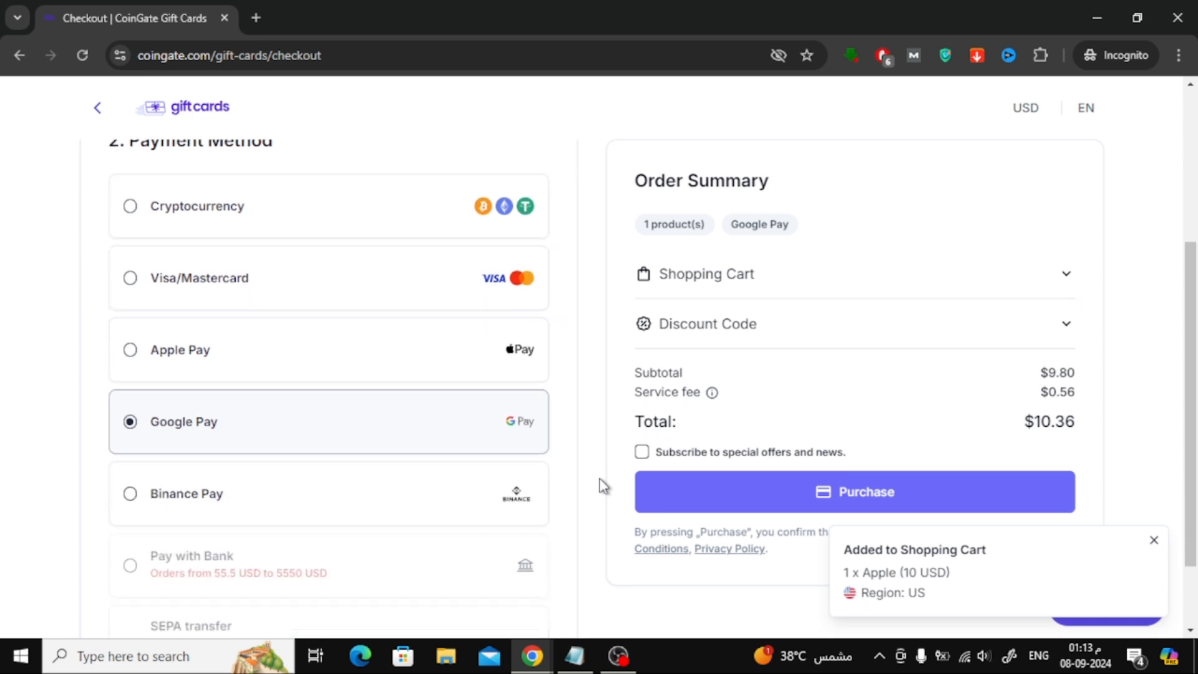